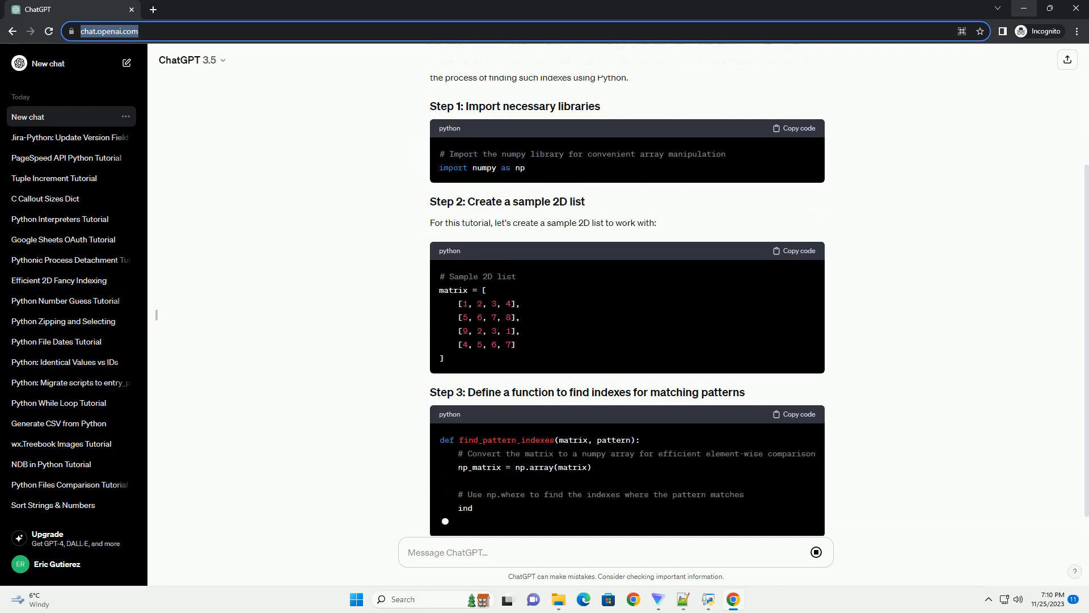
scroll(down, 3)
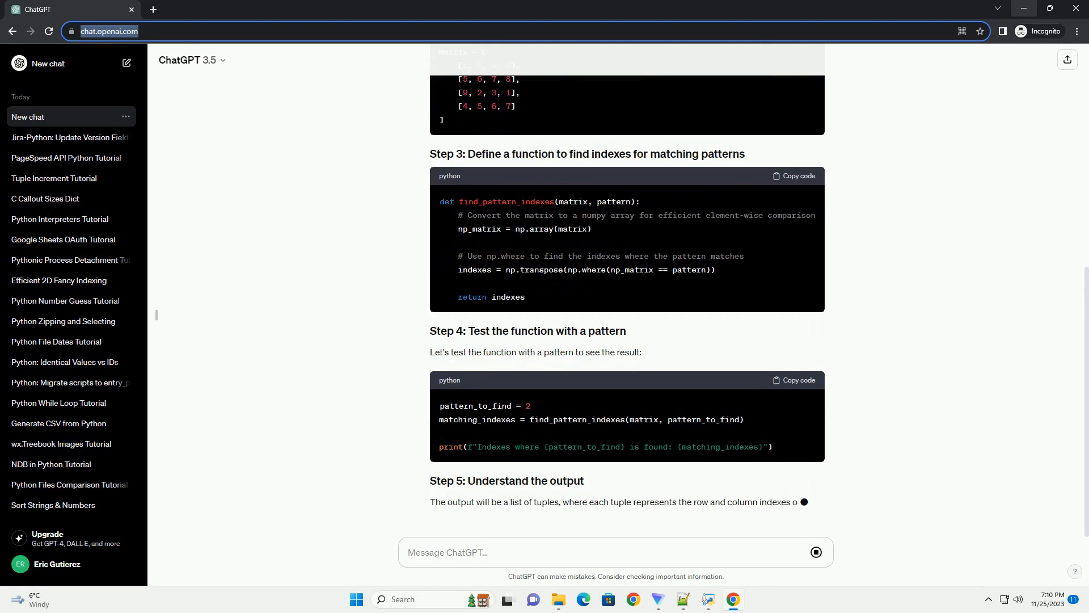
scroll(down, 3)
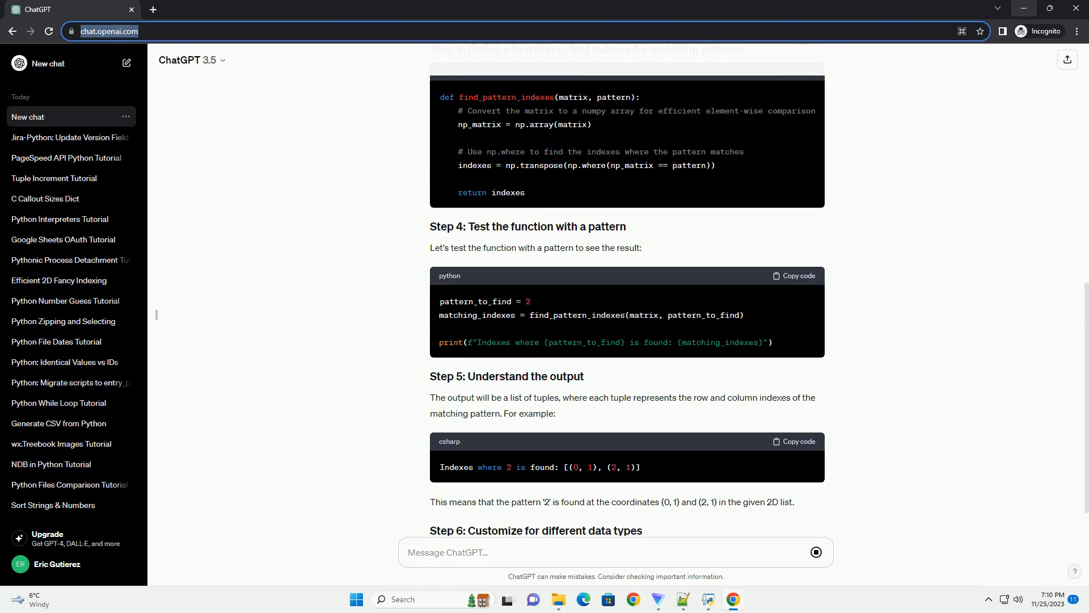
scroll(down, 3)
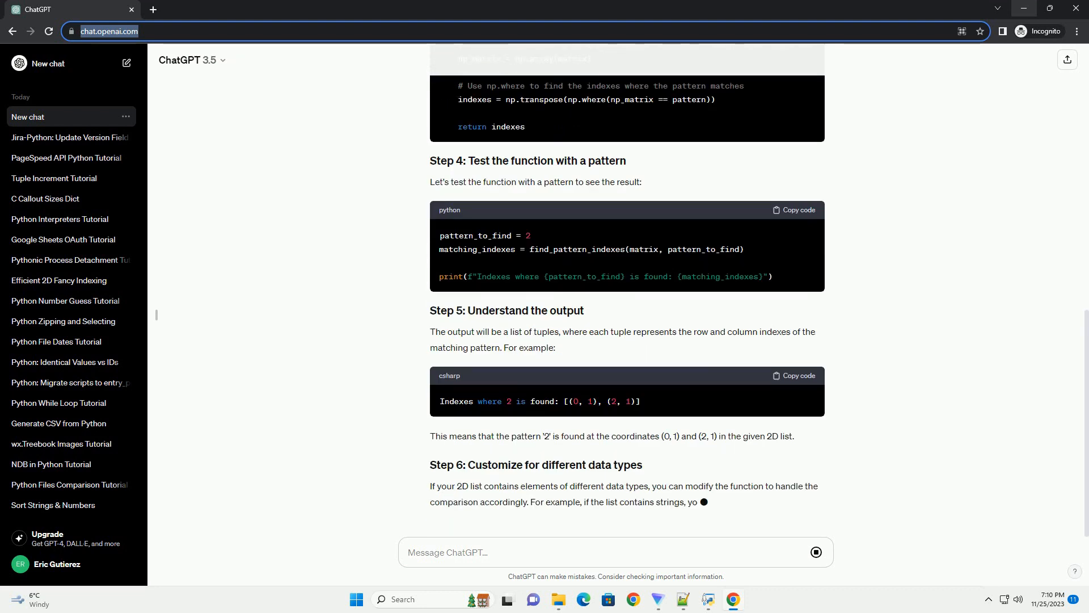
scroll(down, 3)
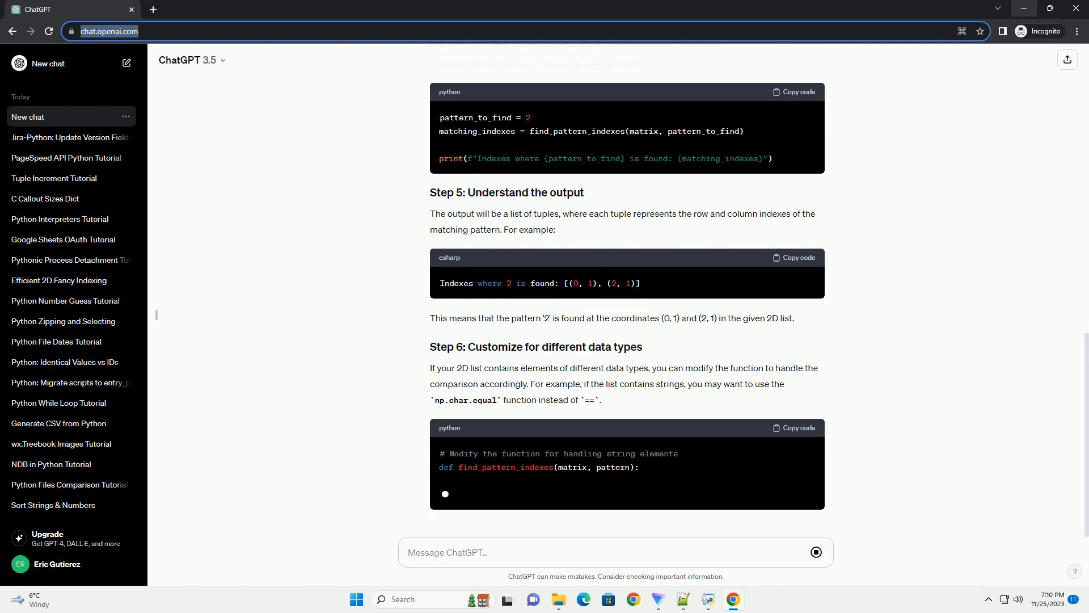